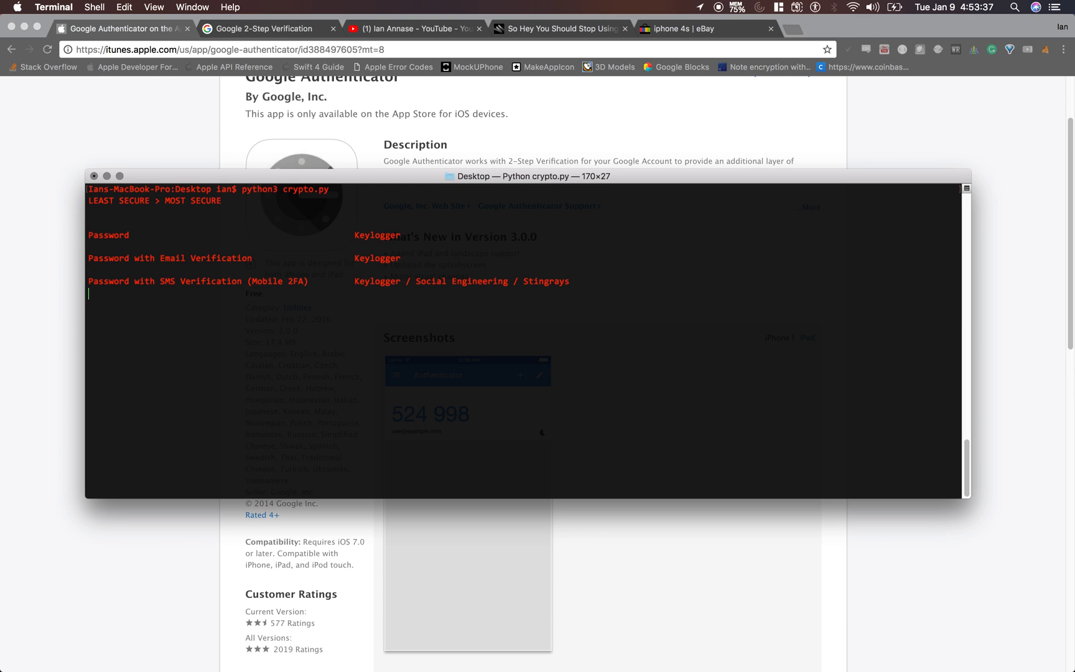
- Advance crypto.py to print the Android and iPhone Google 2FA variants with their attack methods
key(return)
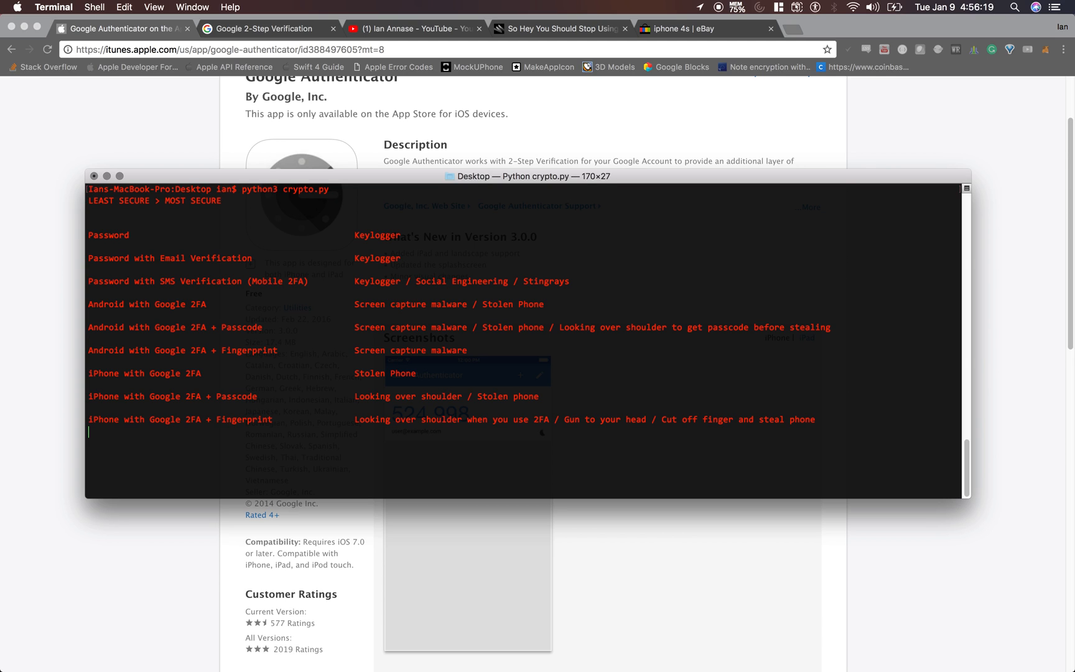
- Advance crypto.py to list iPhone with Google 2FA plus fingerprint and safe as the top entry
key(Return)
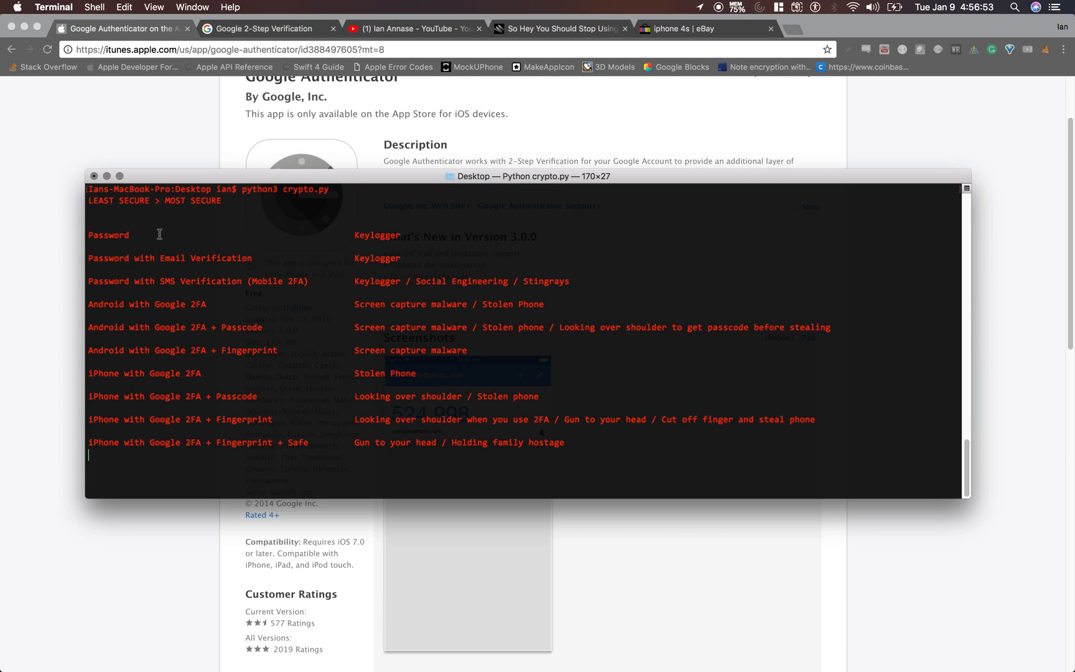
mouse_move(177, 186)
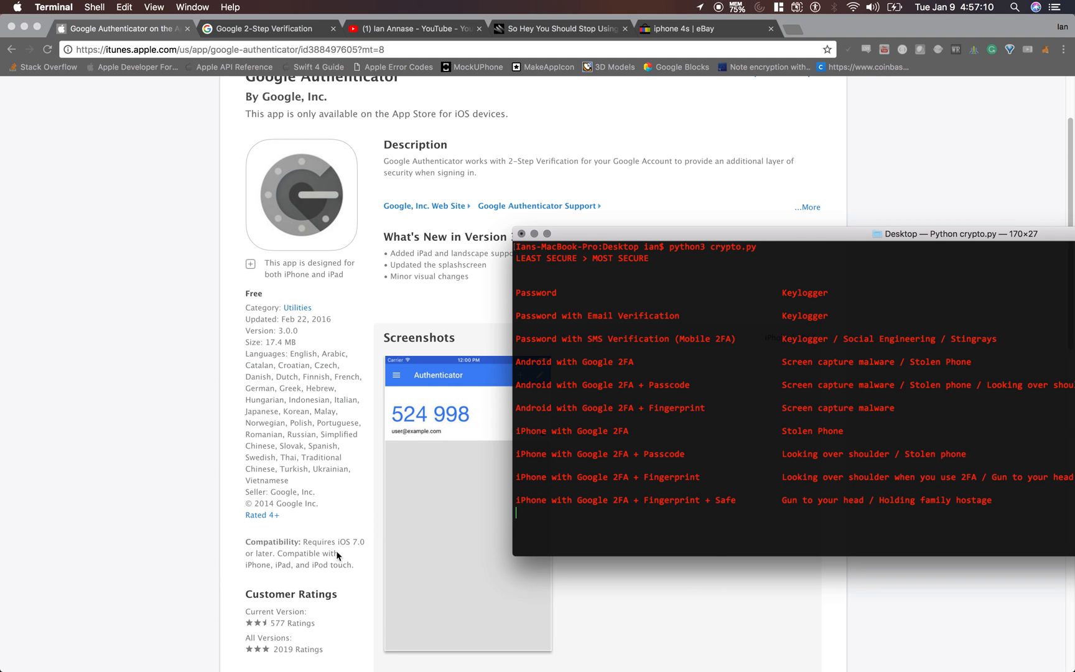
mouse_move(356, 549)
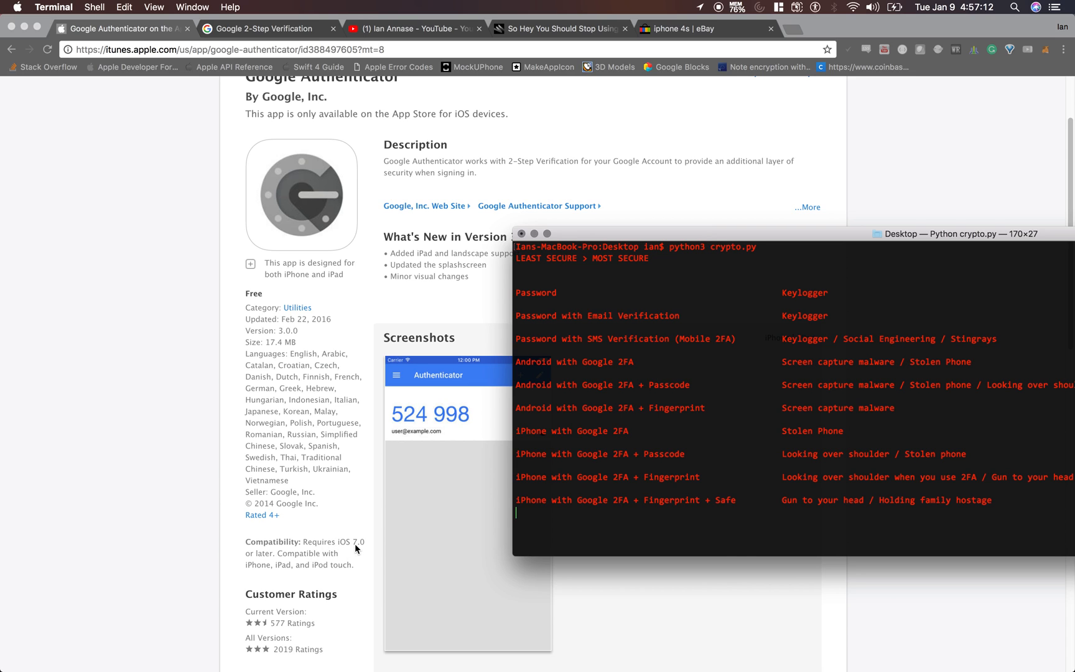